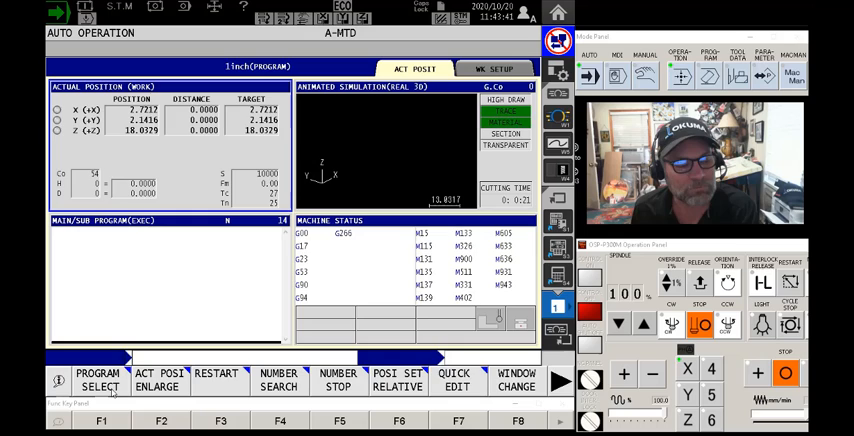
Step: Try loading NEWWAVE.MIN as the run program, dismissing ERROR 5223 buffer overflow twice
click(99, 380)
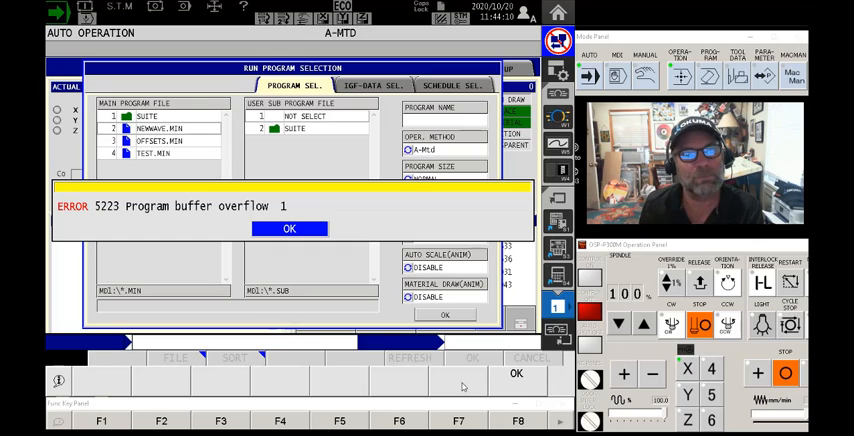
click(289, 228)
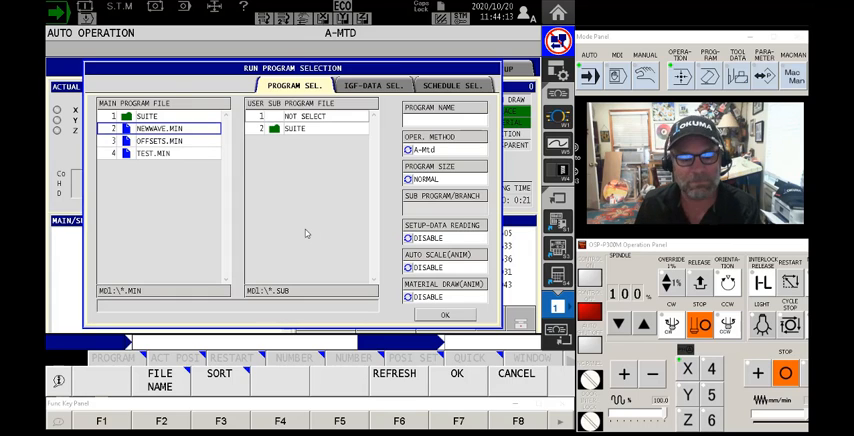
mouse_move(470, 375)
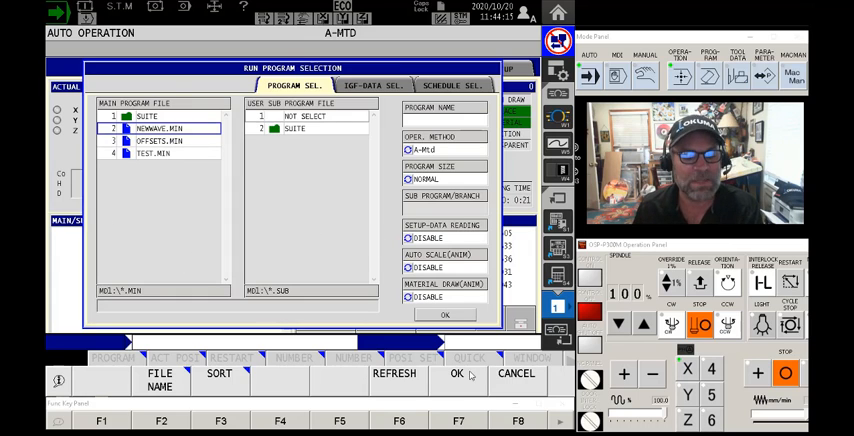
click(456, 378)
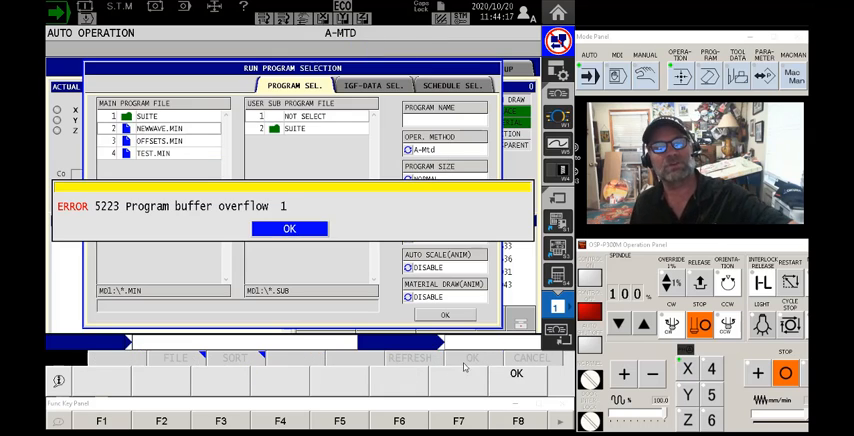
click(289, 229)
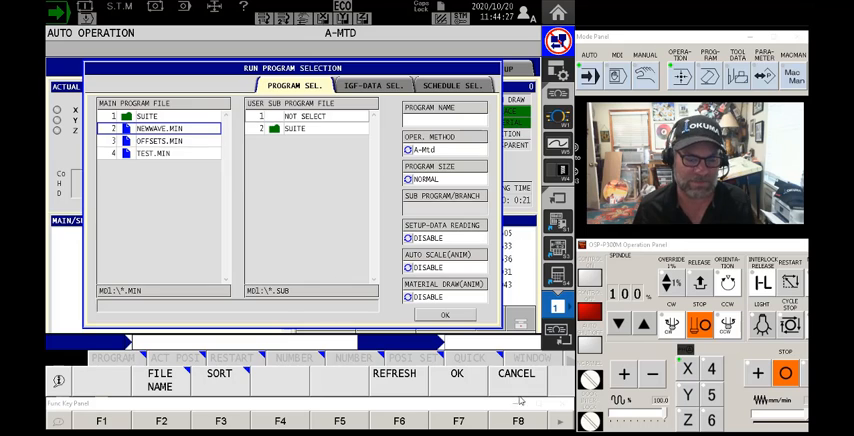
Step: Cancel back to Auto Operation and reopen the run program selection
click(445, 315)
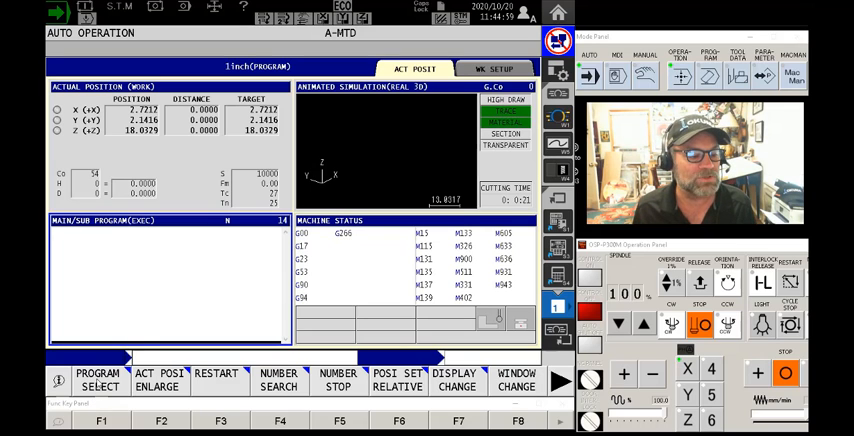
click(98, 379)
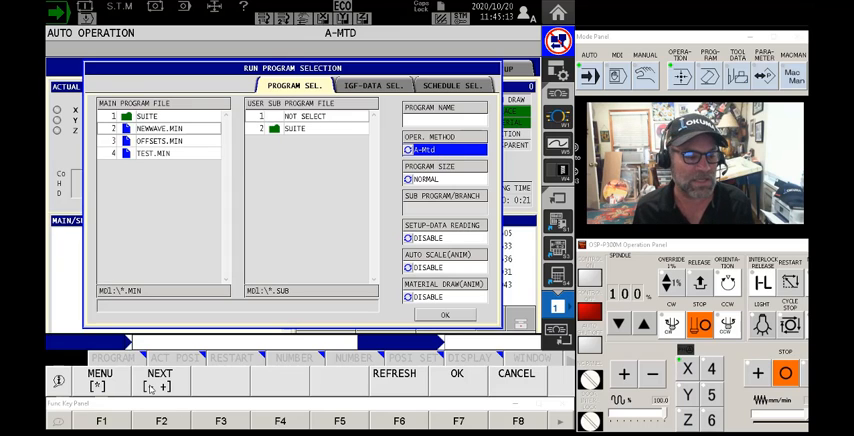
Step: Switch the operation method to S-Mtd with program size LARGE
click(159, 378)
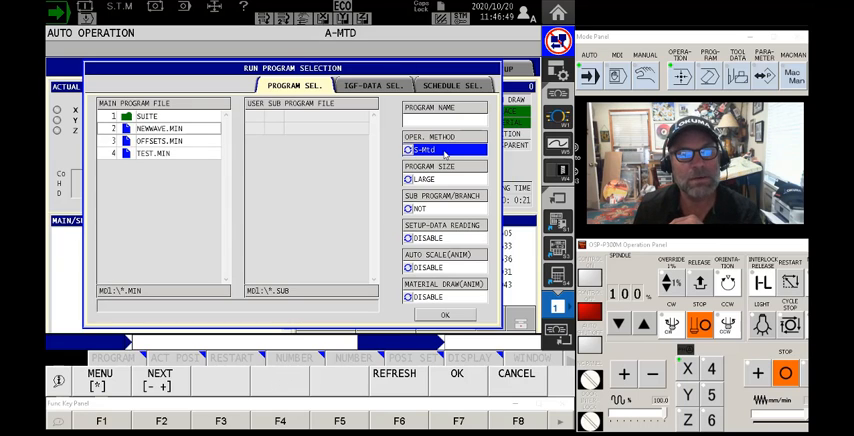
Step: Confirm NEWWAVE.MIN so it loads under S-MTD and its header listing appears
click(456, 373)
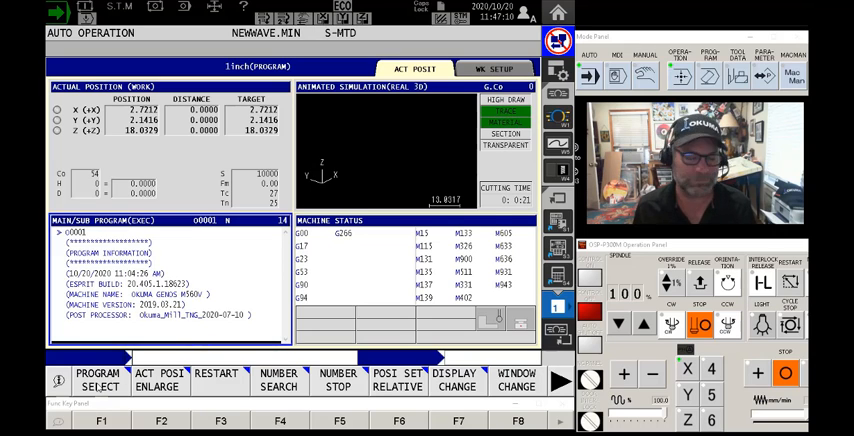
click(99, 379)
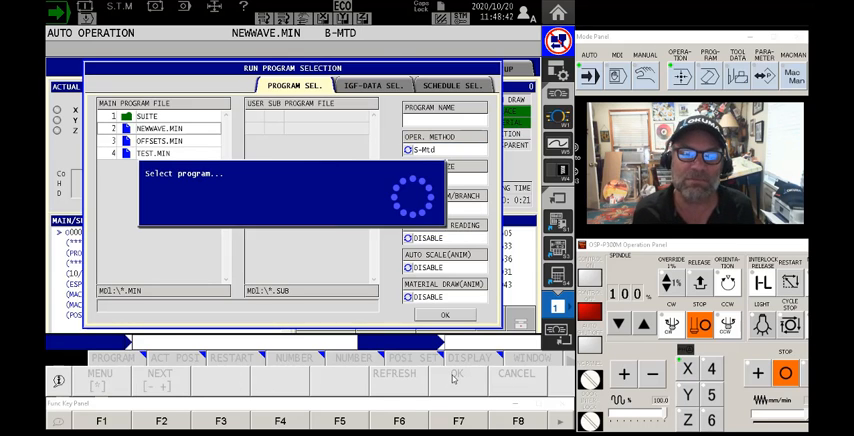
click(449, 315)
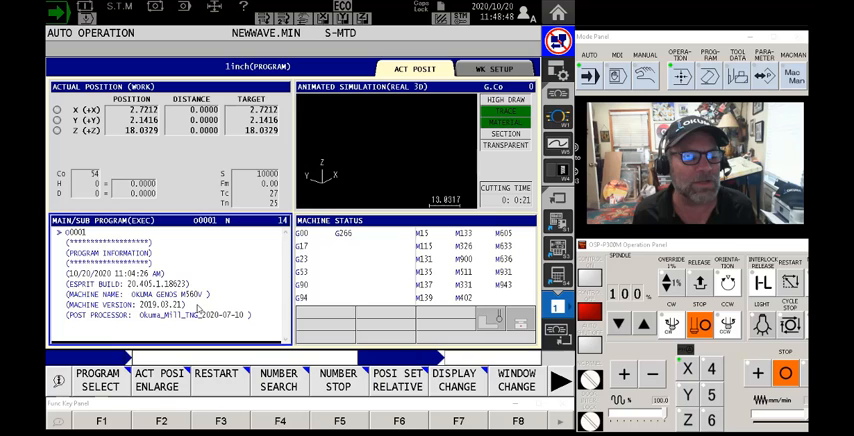
click(97, 379)
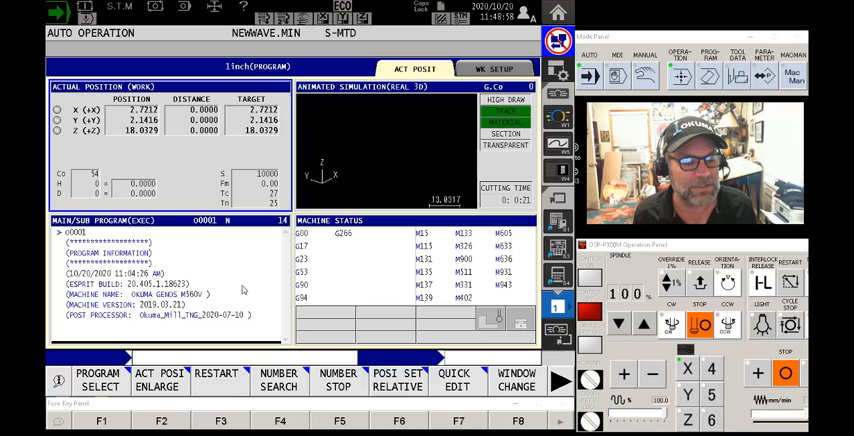
mouse_move(470, 398)
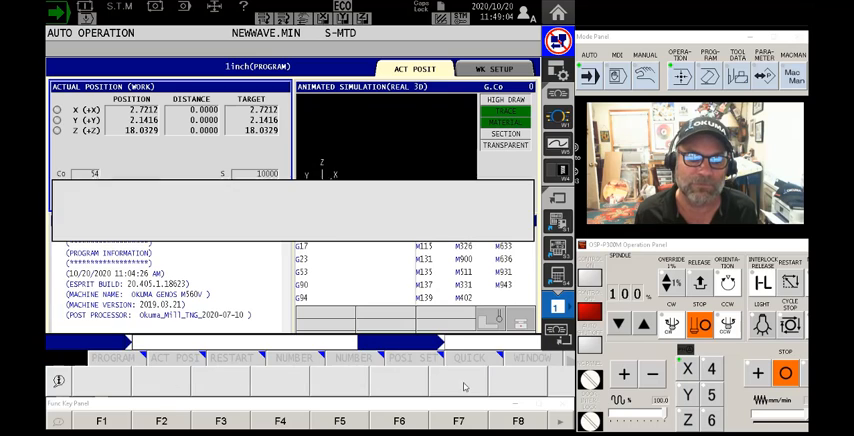
click(470, 358)
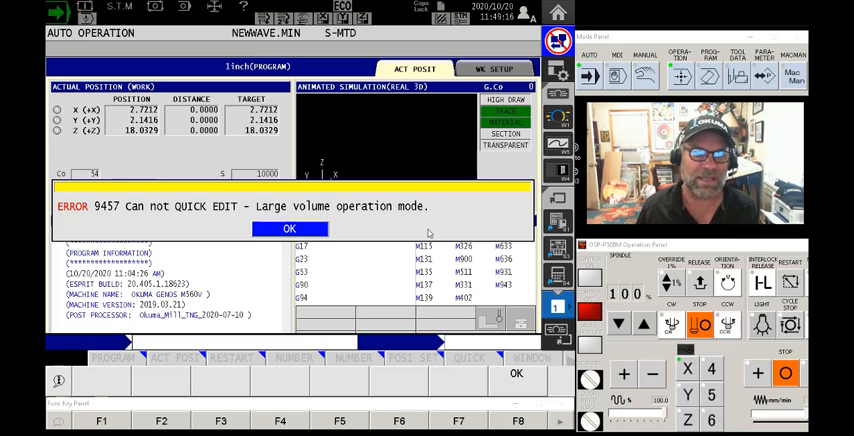
click(289, 228)
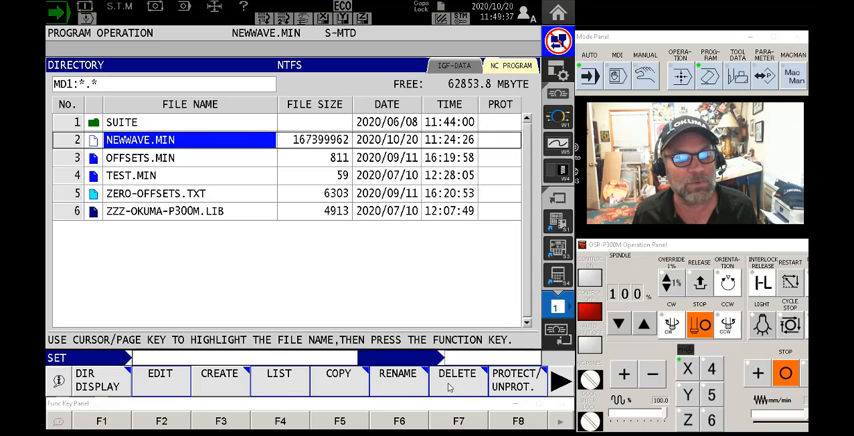
Step: Attempt deleting NEWWAVE.MIN, confirm YES, and dismiss the permission-denied error
click(456, 378)
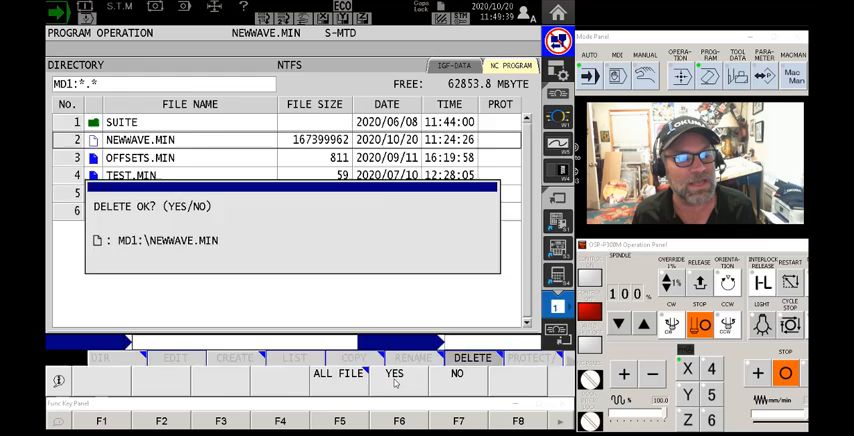
click(394, 373)
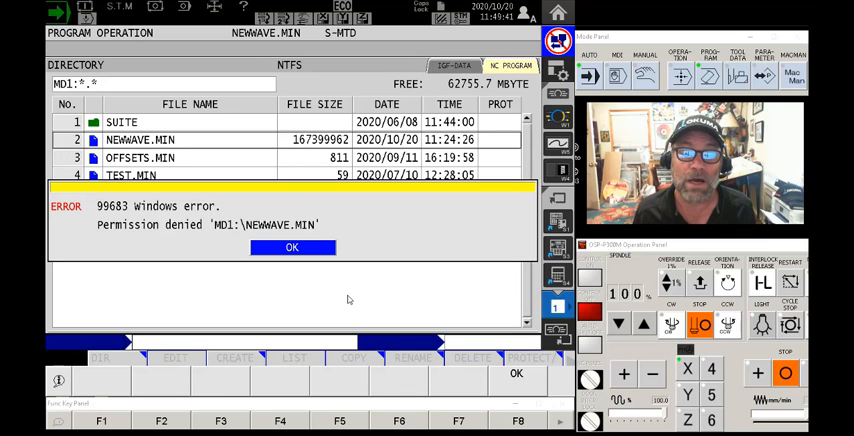
click(291, 248)
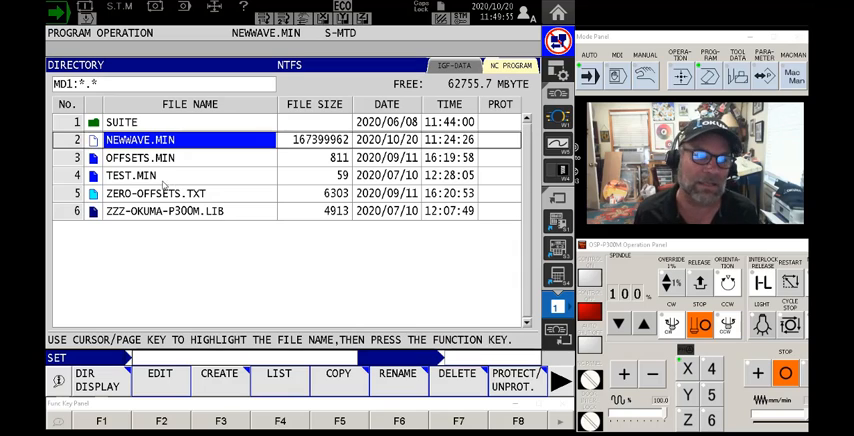
click(131, 175)
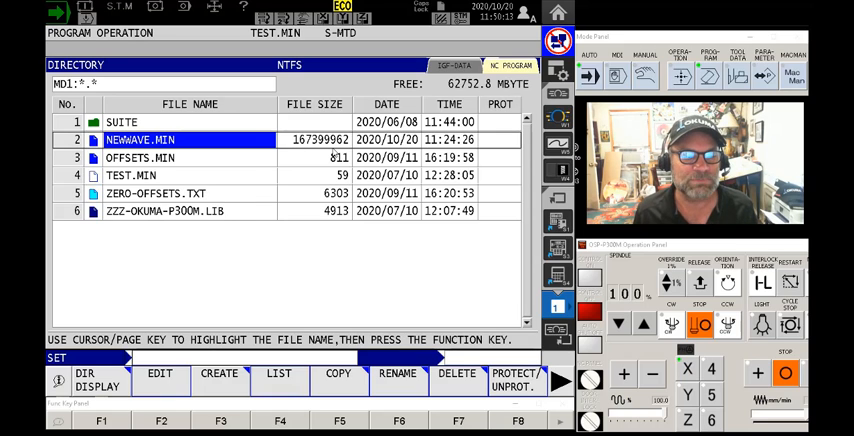
Step: Press EDIT on NEWWAVE.MIN, triggering error 9053 for exceeding maximum file size
click(159, 378)
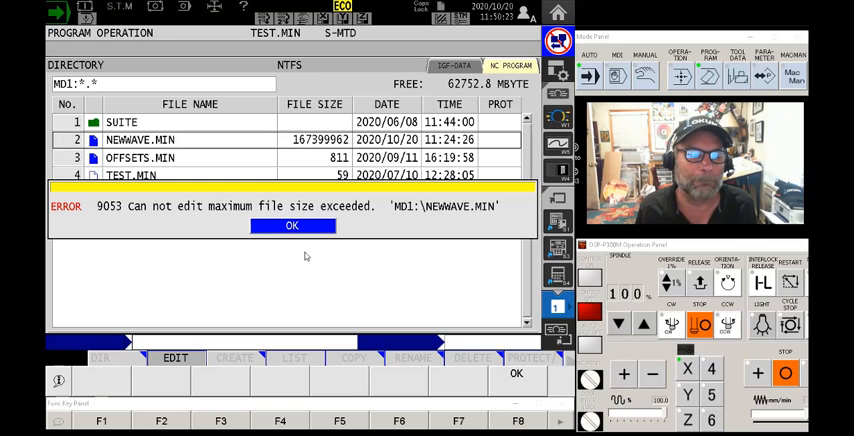
Step: Clear the file-size error and edit NEWWAVE.MIN again so it opens in Notepad
click(291, 225)
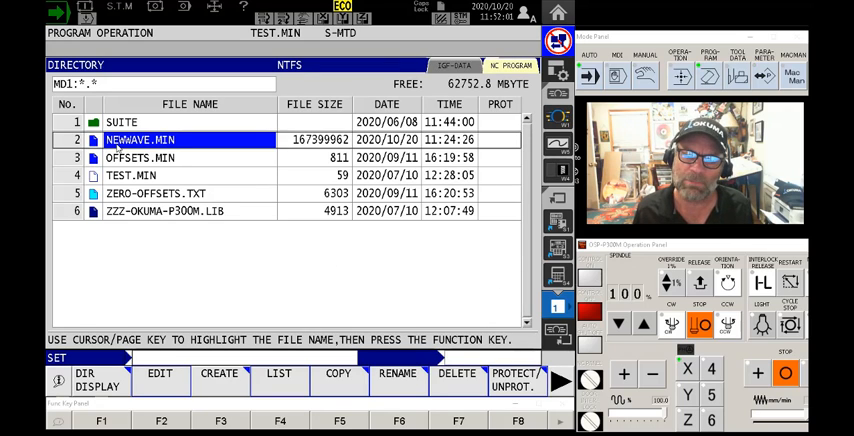
mouse_move(275, 234)
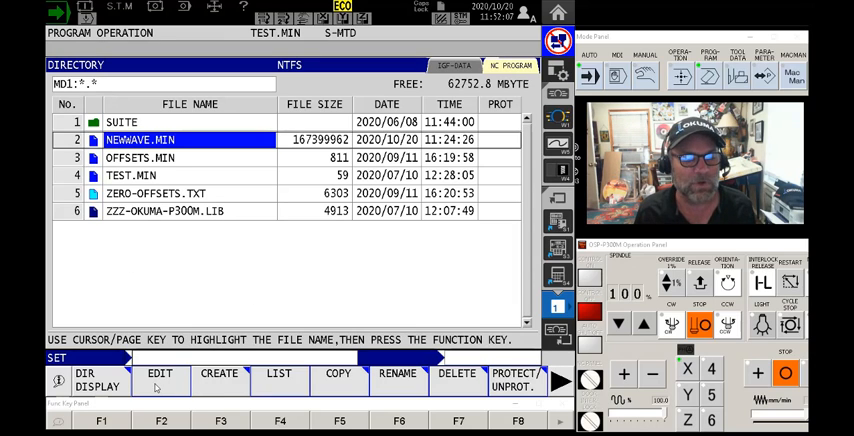
click(159, 379)
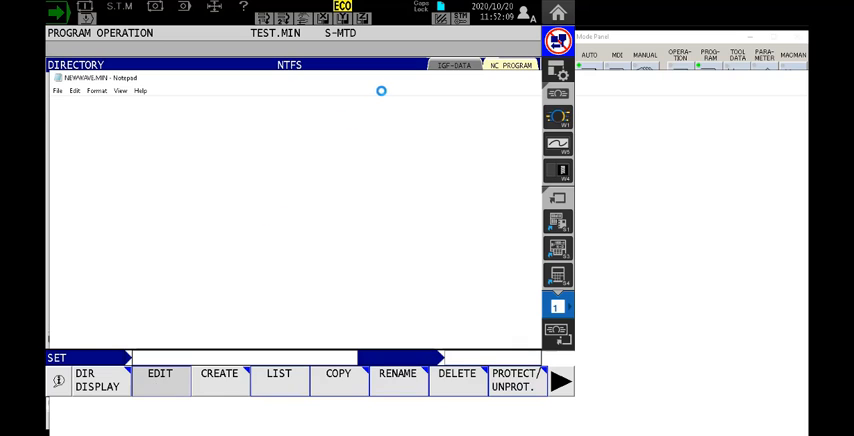